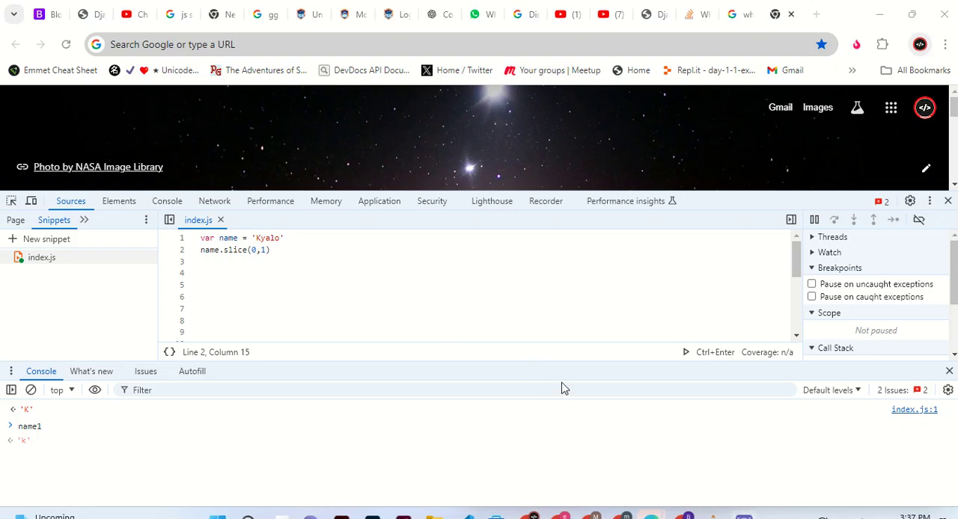
mouse_move(518, 512)
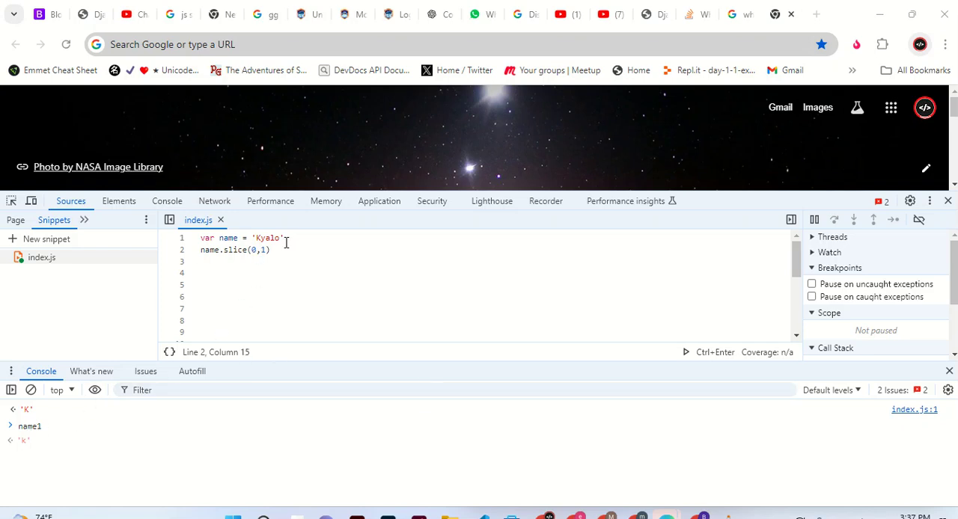
mouse_move(293, 265)
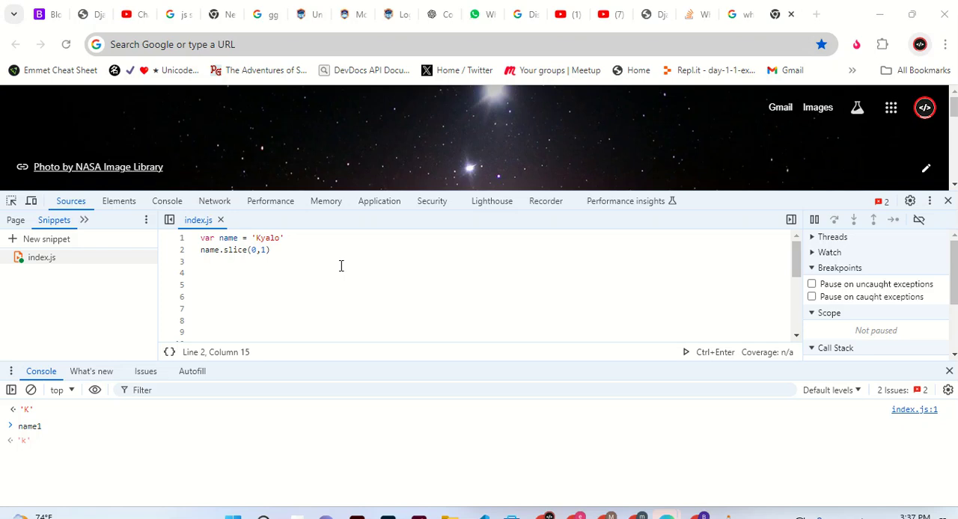
mouse_move(293, 259)
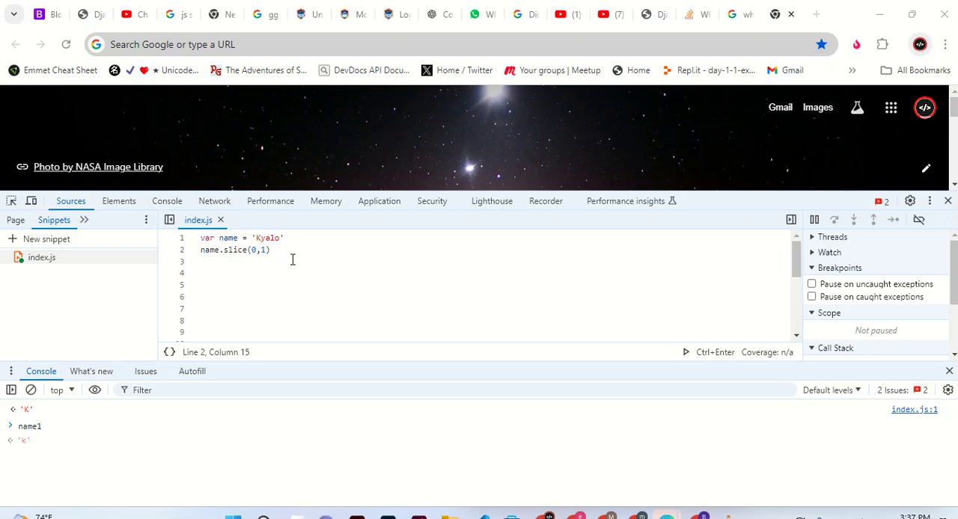
mouse_move(193, 260)
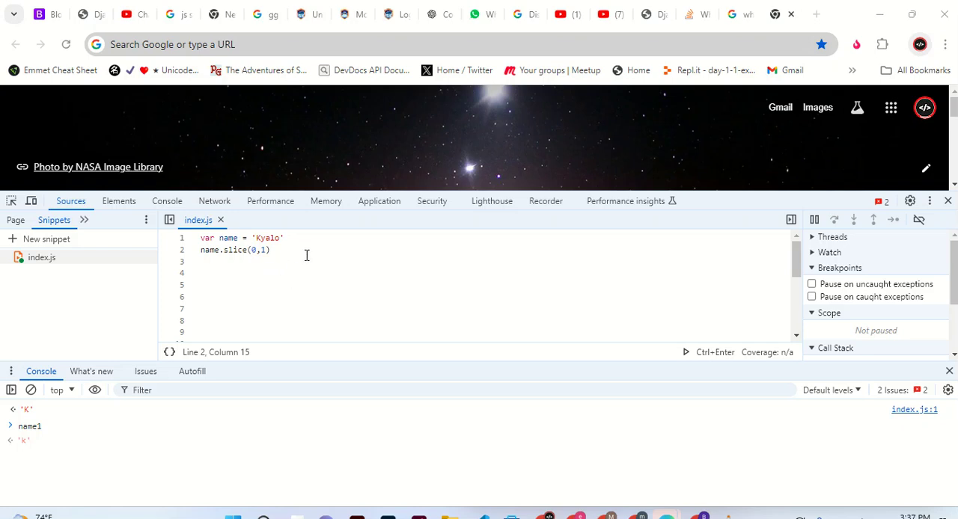
mouse_move(240, 256)
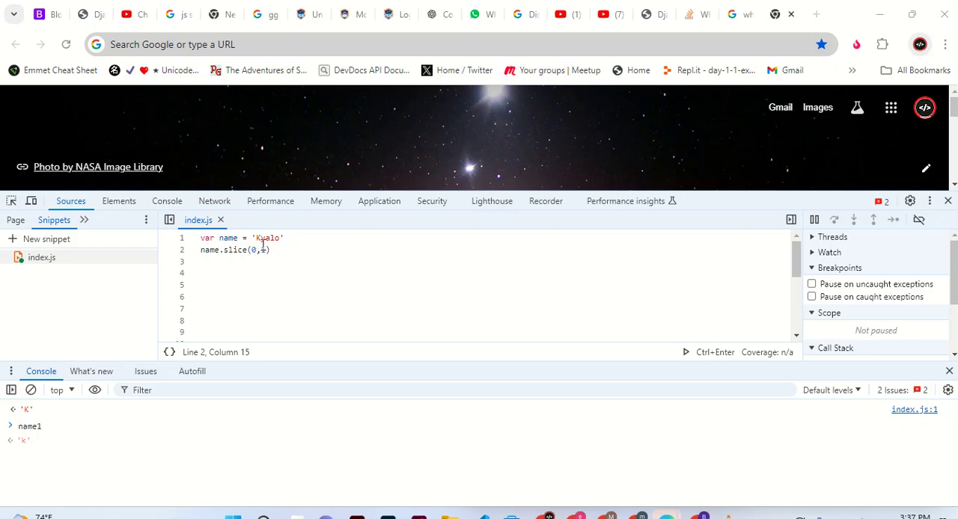
Step: Remove the name.slice line from the index.js snippet
text(1)
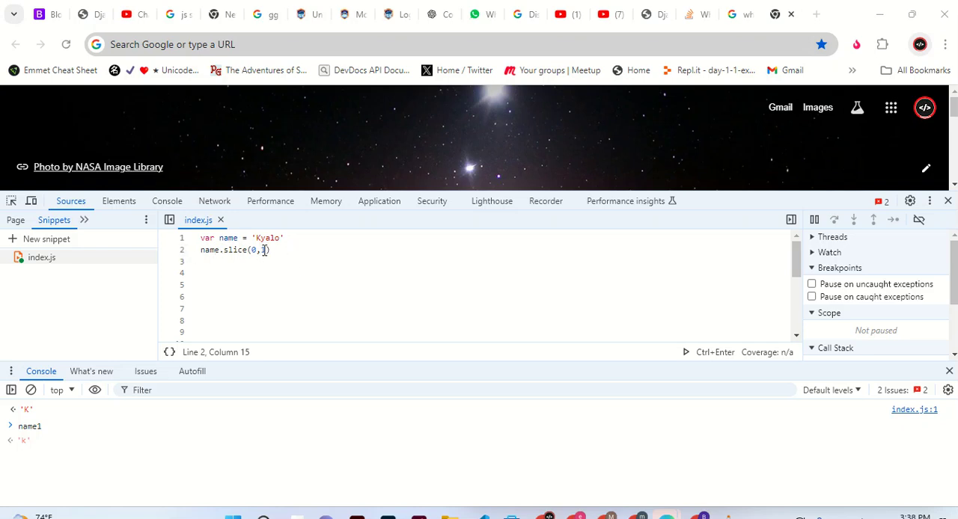
text(1)
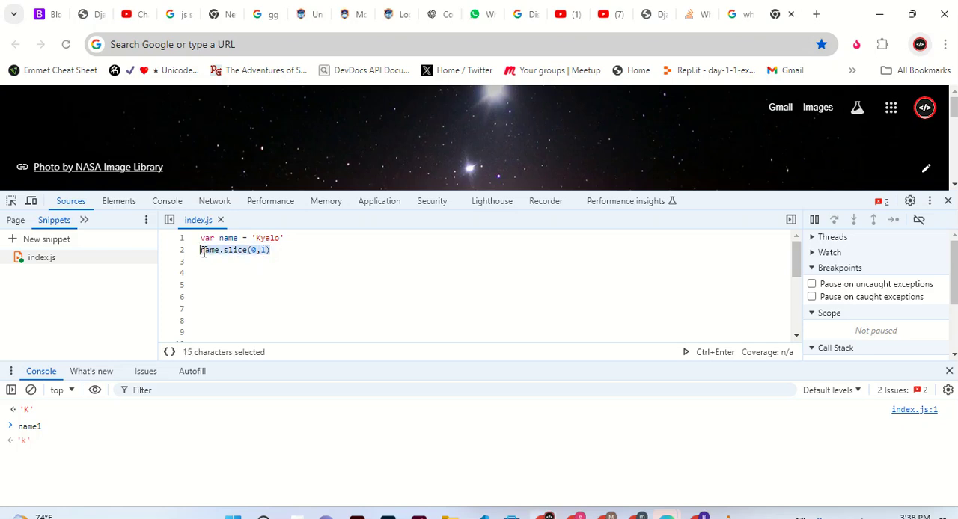
key(Delete)
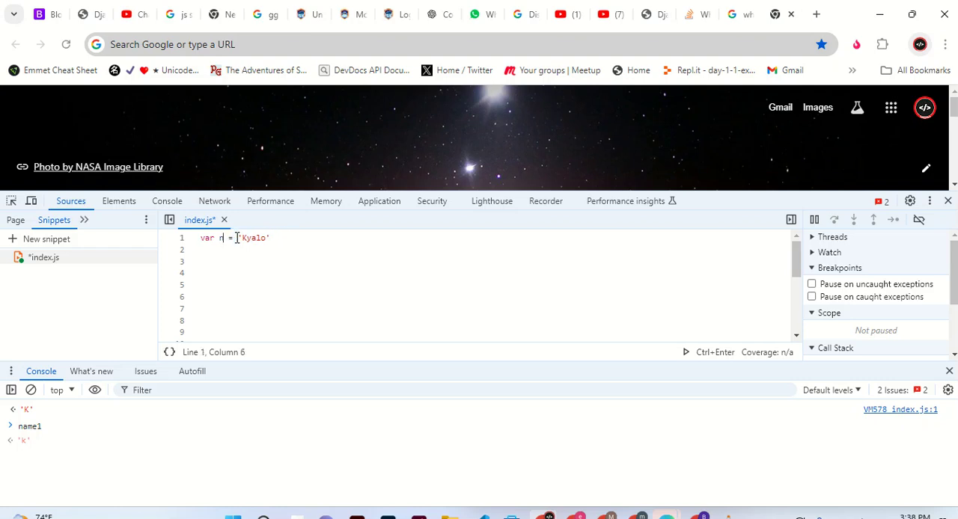
Step: Rename the variable to tweet and clear its 'Kyalo' string value and quotes
text(weet)
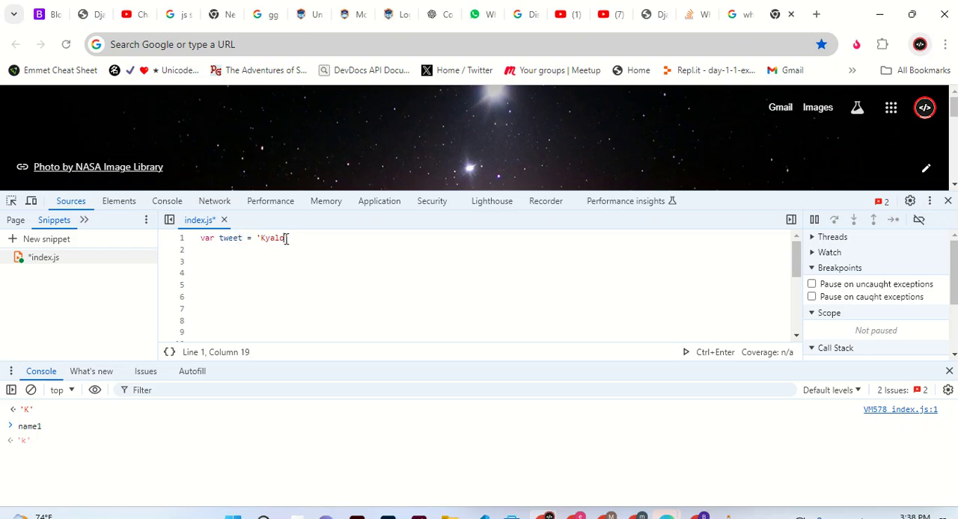
key(Backspace)
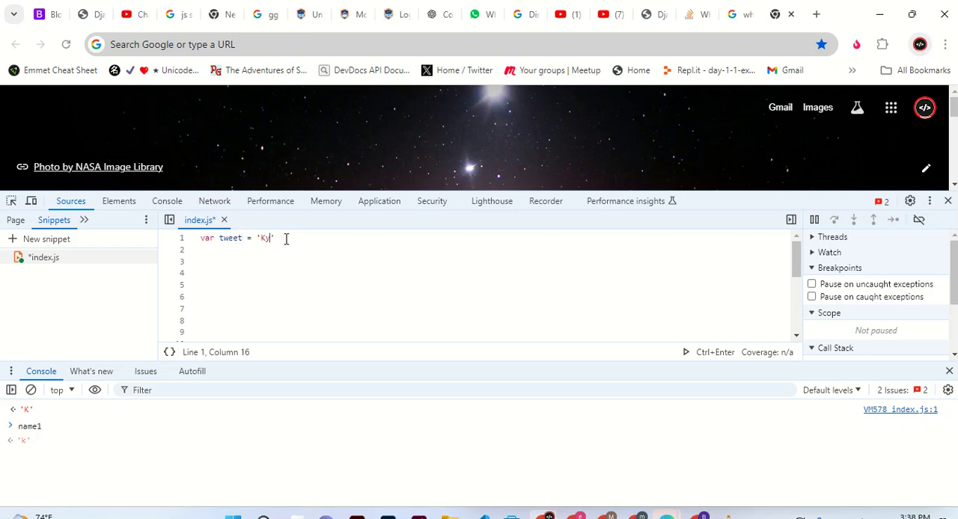
key(Backspace)
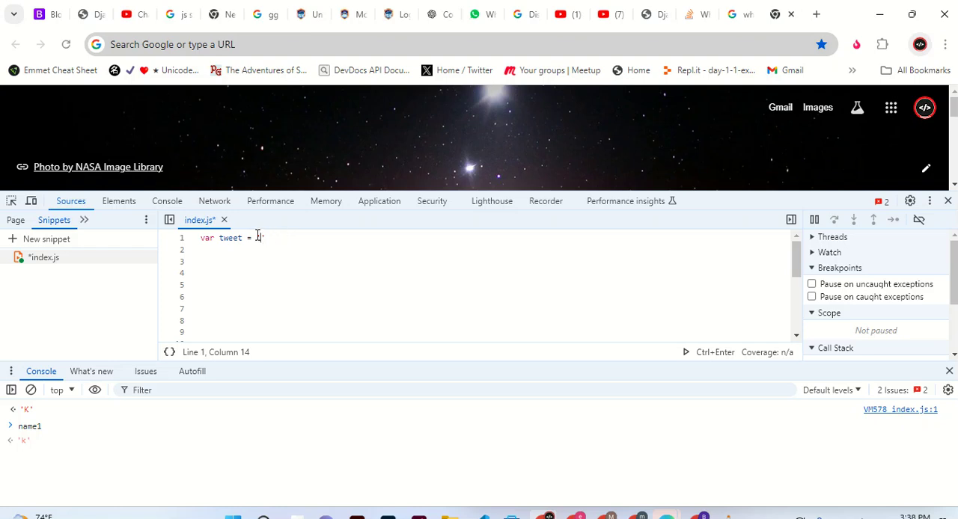
key(Backspace)
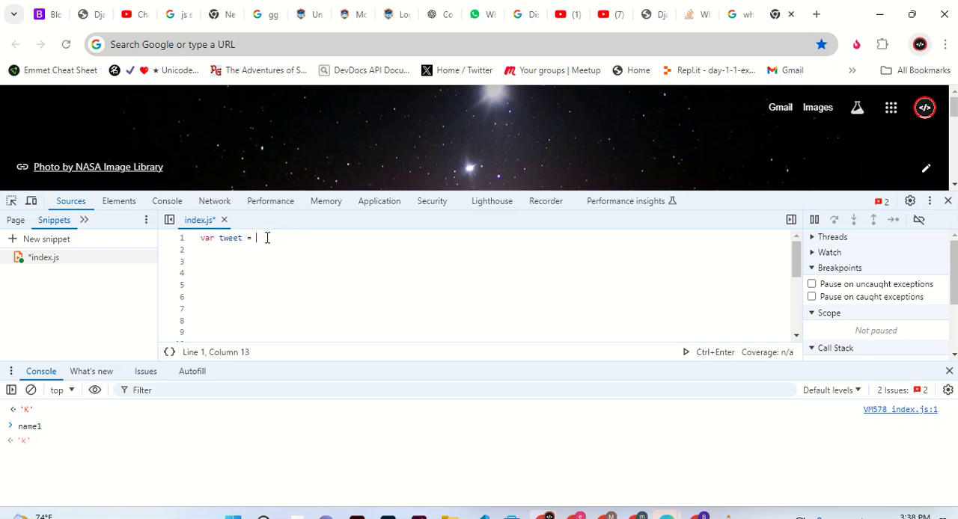
Step: Assign tweet the value prompt('make your tweet')
text(prompt)
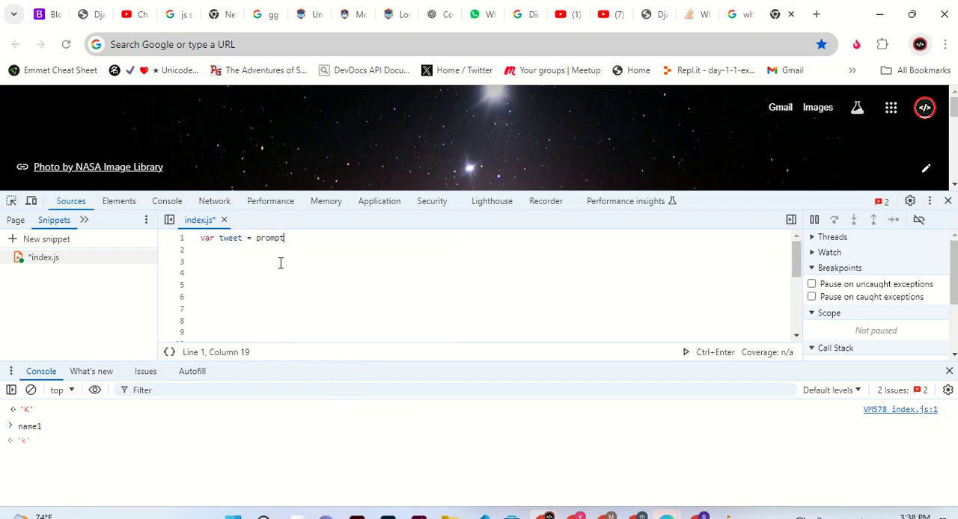
text(())
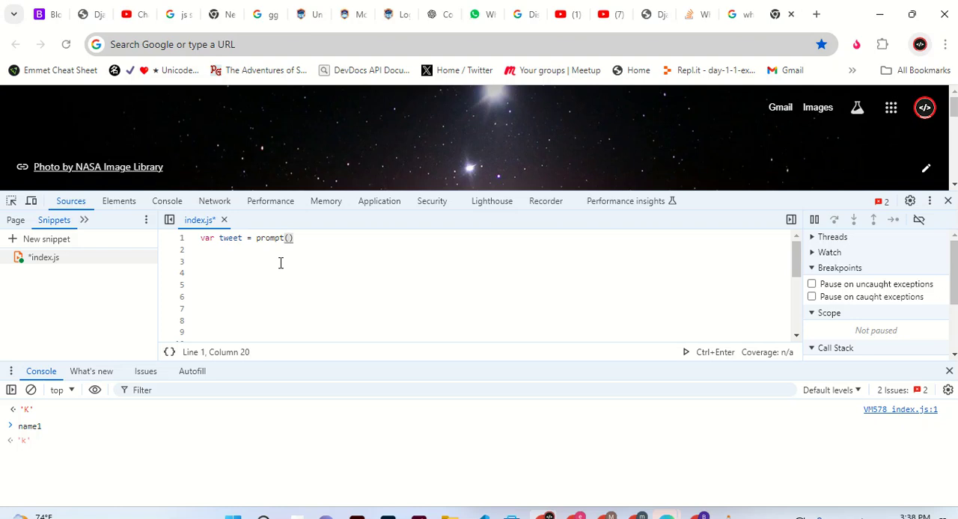
text('')
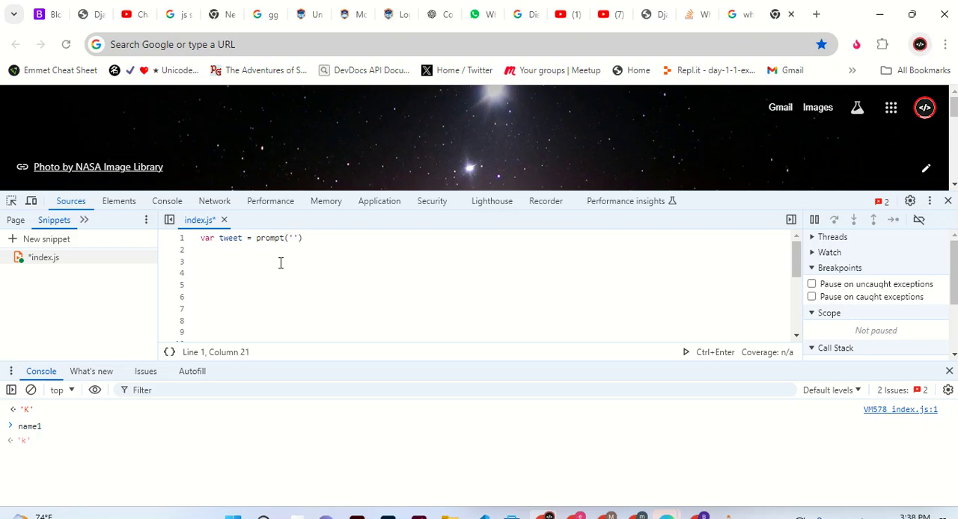
text(mak)
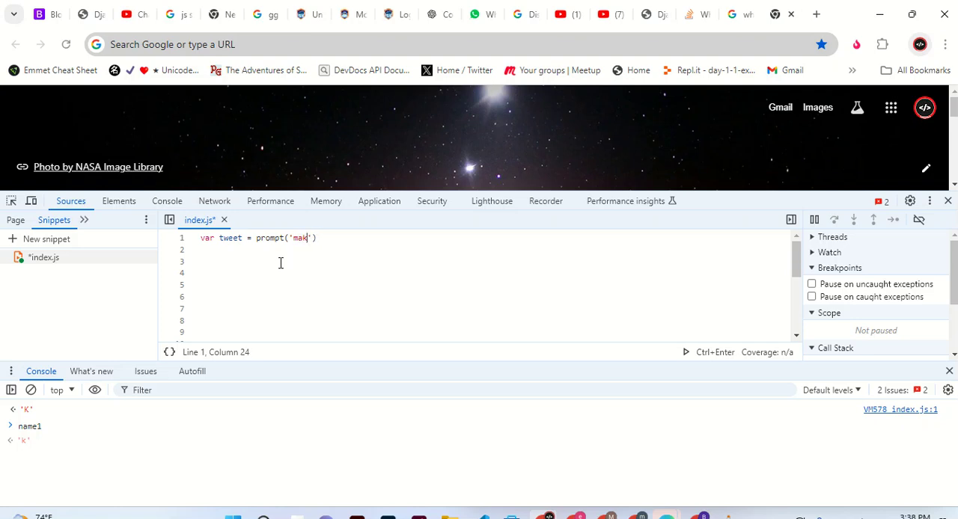
text(e yo)
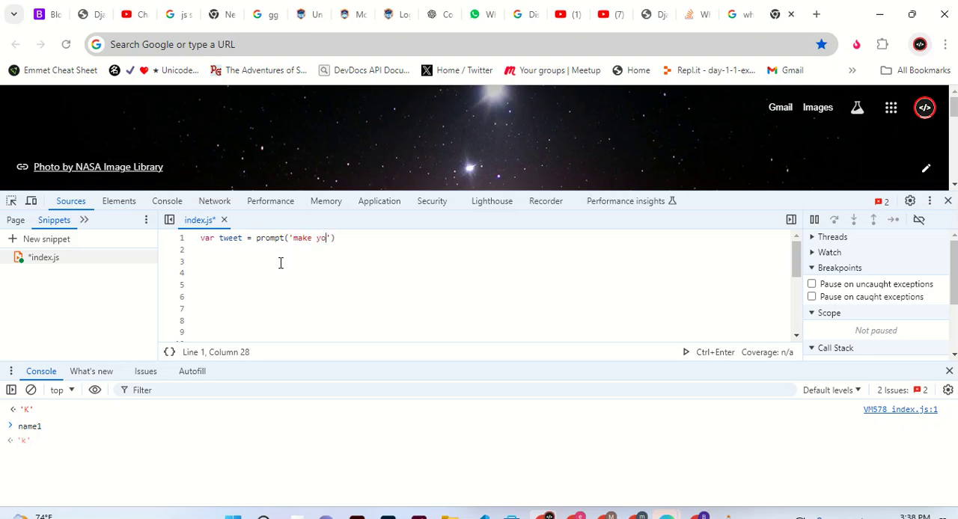
text(ur)
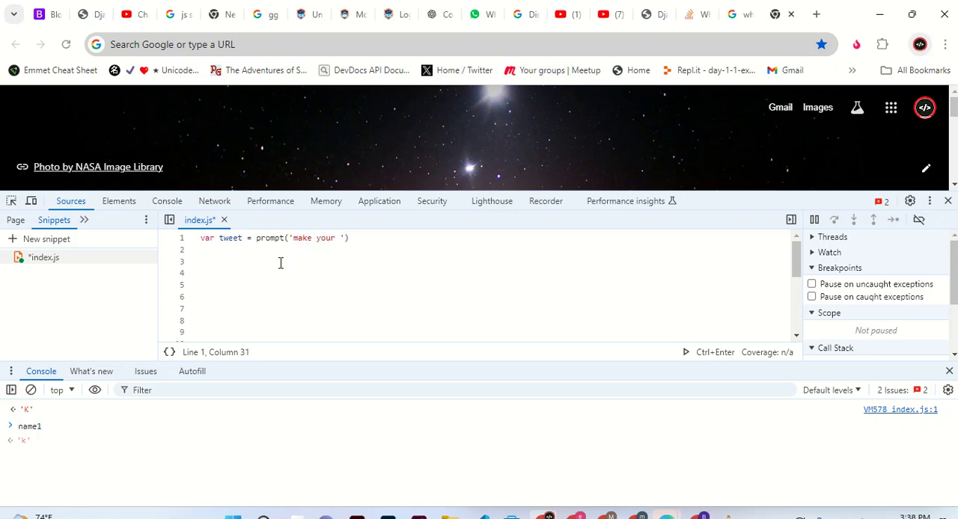
text(tweet)
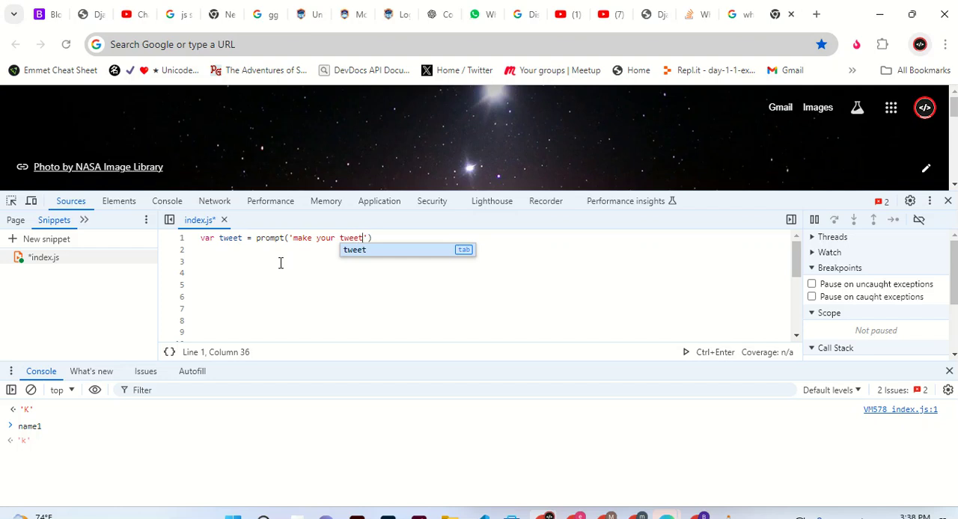
text('))
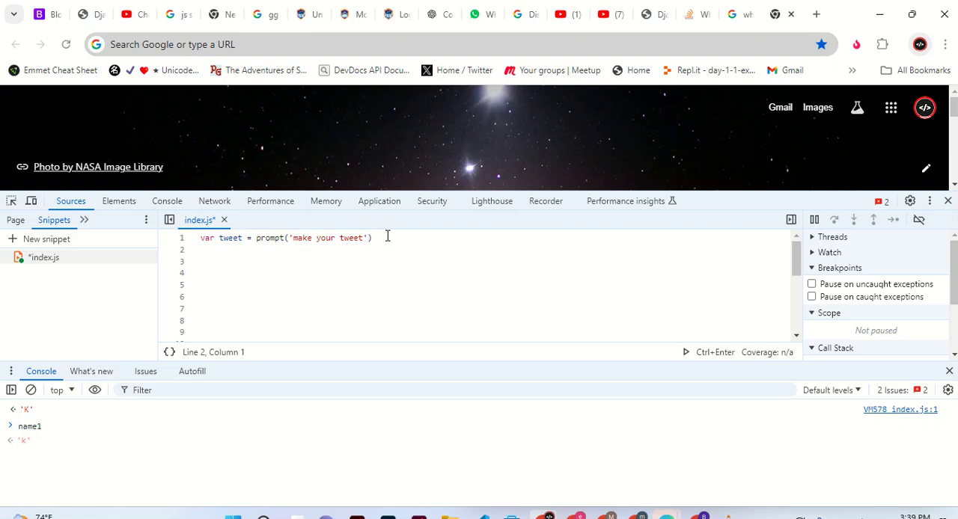
text(al)
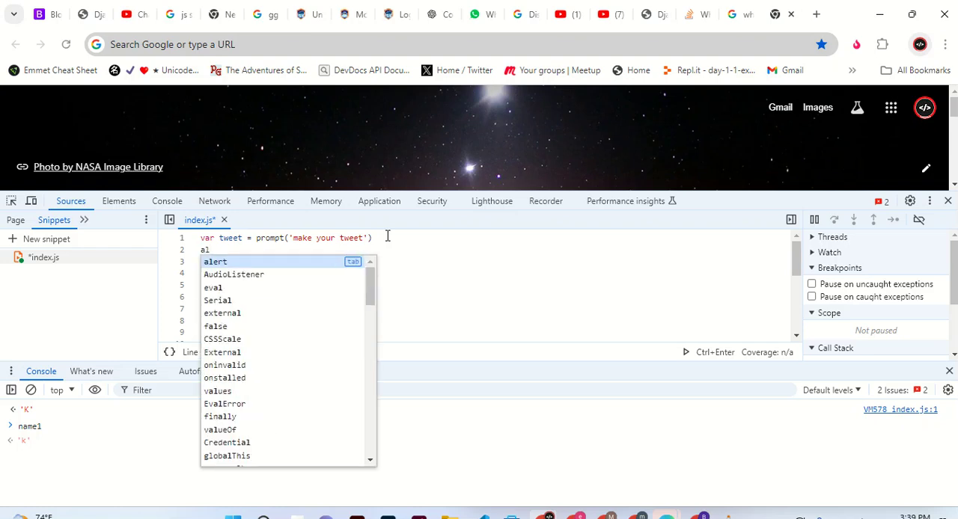
text(ert())
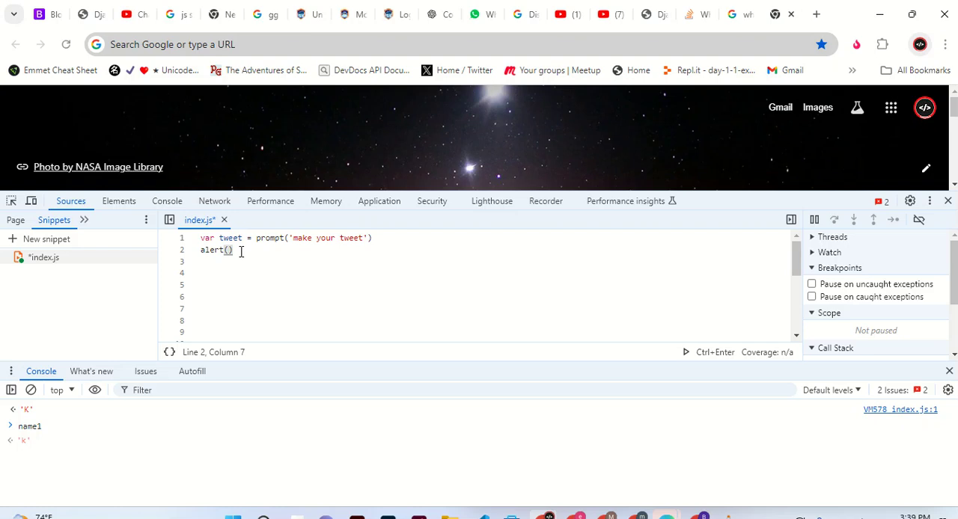
key(Backspace)
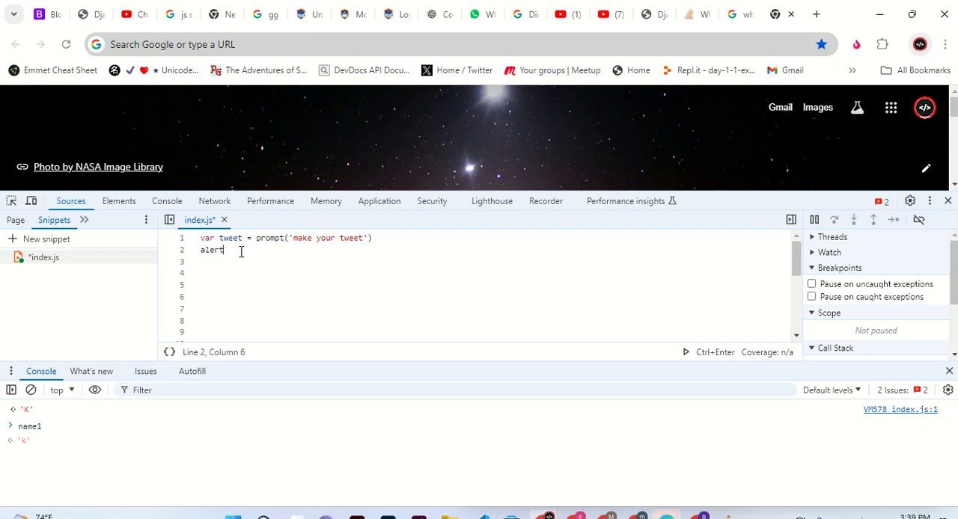
key(Backspace)
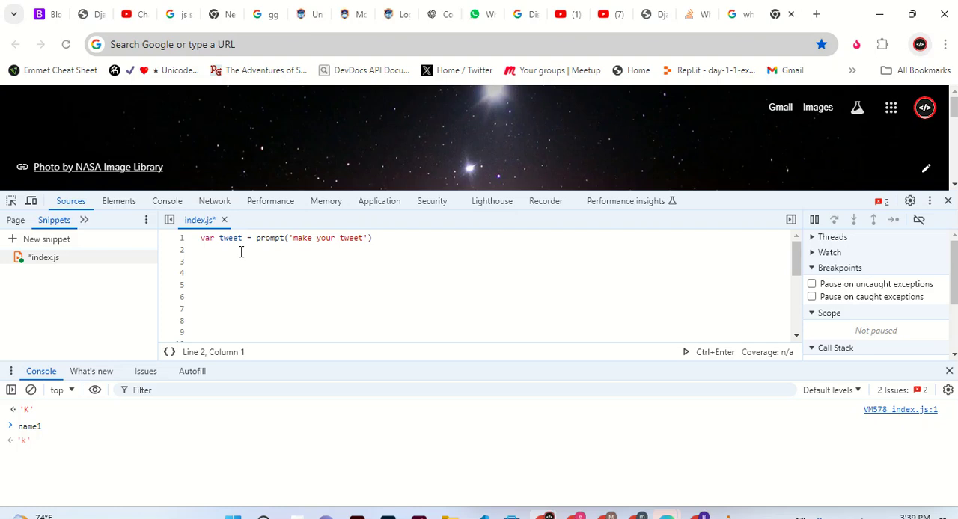
text(vvar)
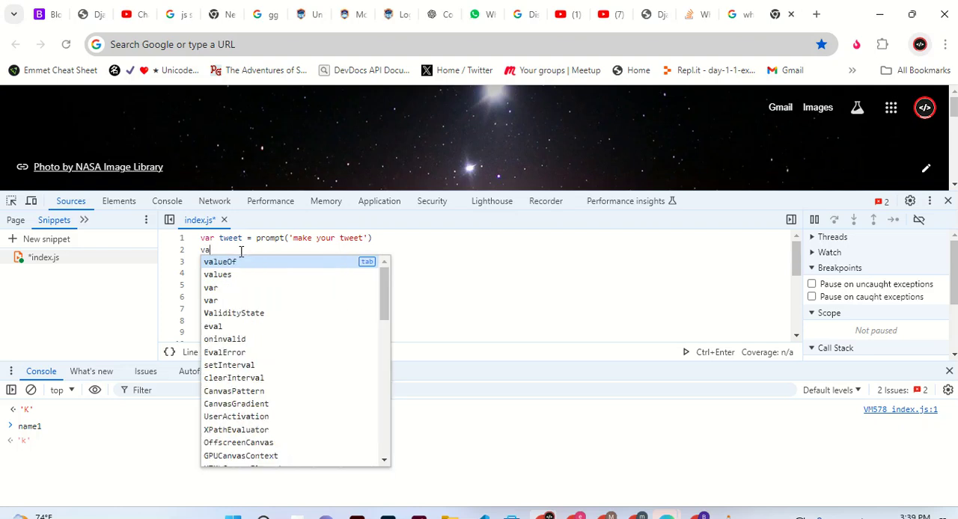
Step: Declare a new variable tweetunsercount on line 2 with an equals sign
key(Escape)
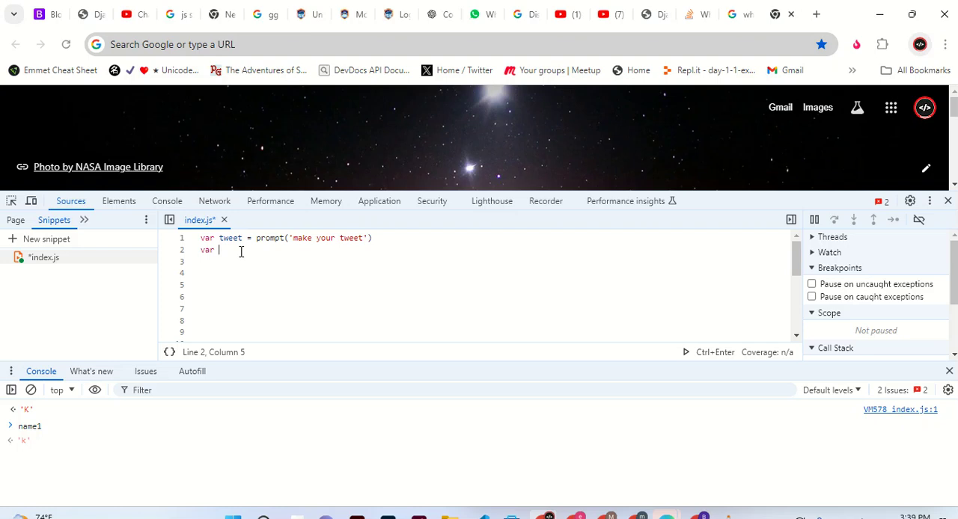
text(tw)
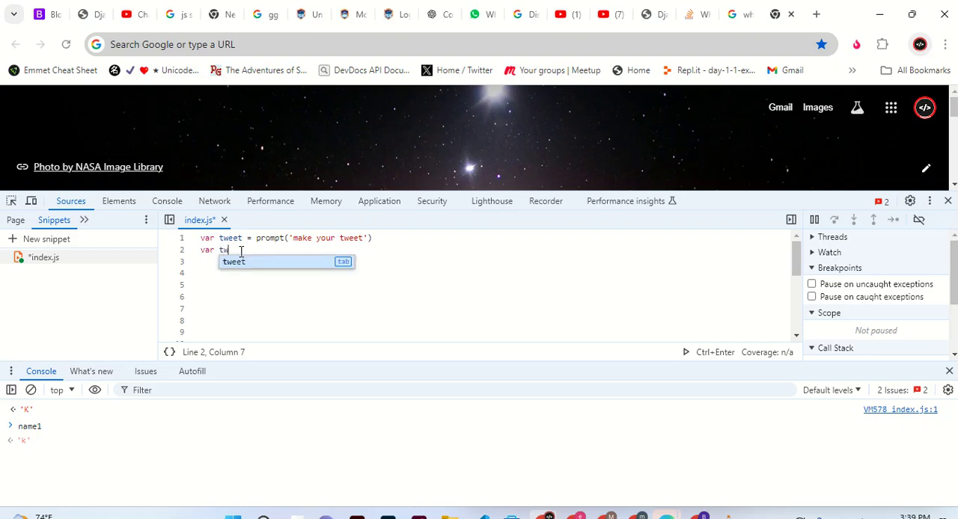
text(eet)
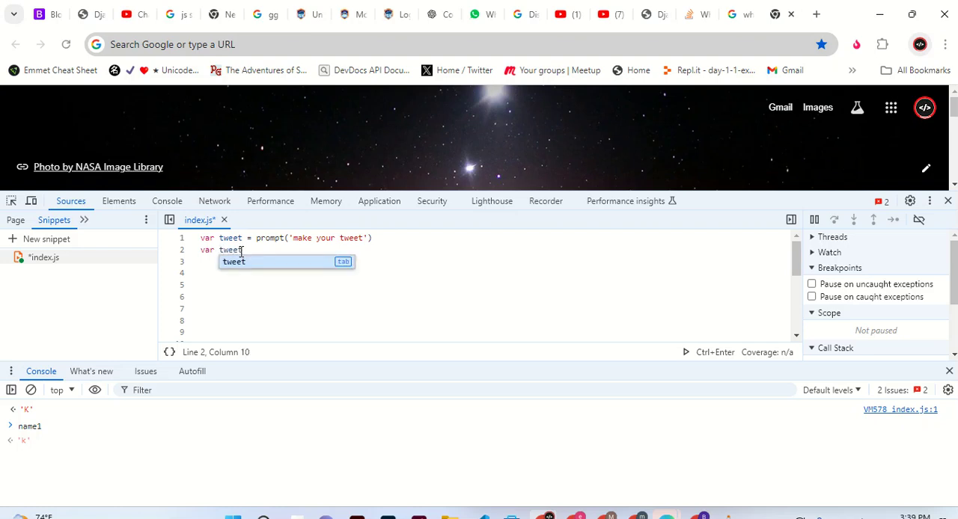
text(unse)
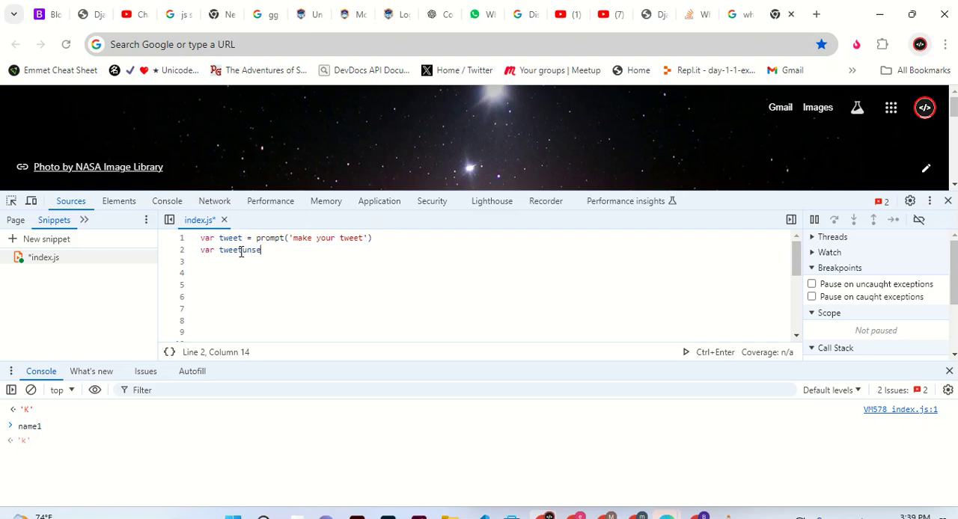
text(r)
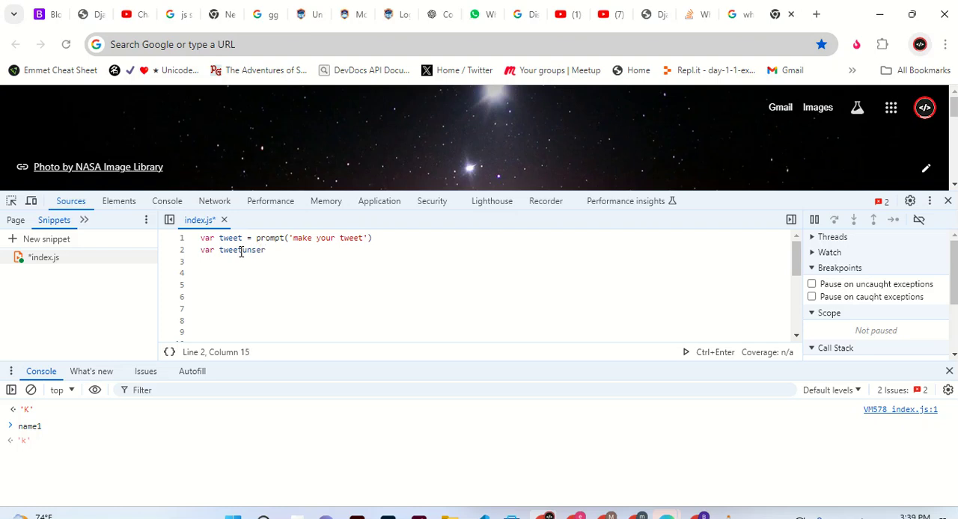
text(cour)
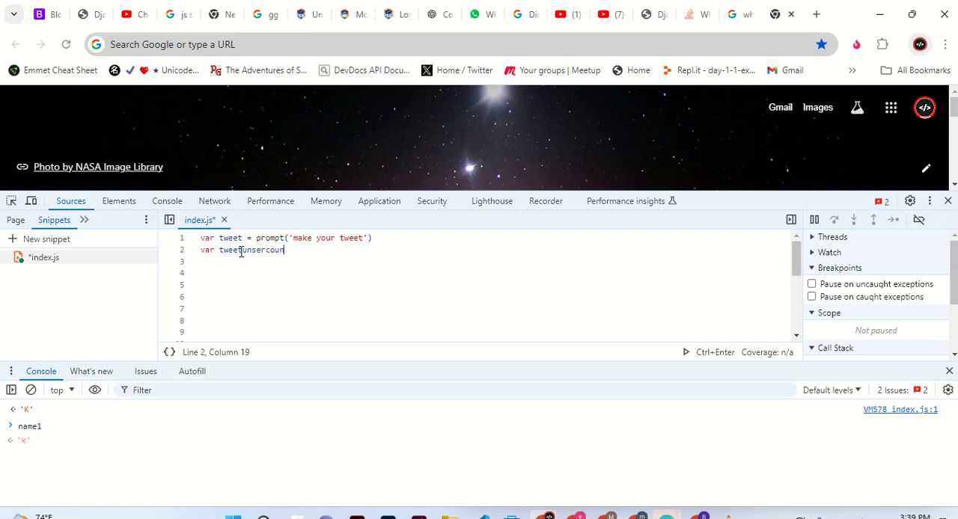
text(=)
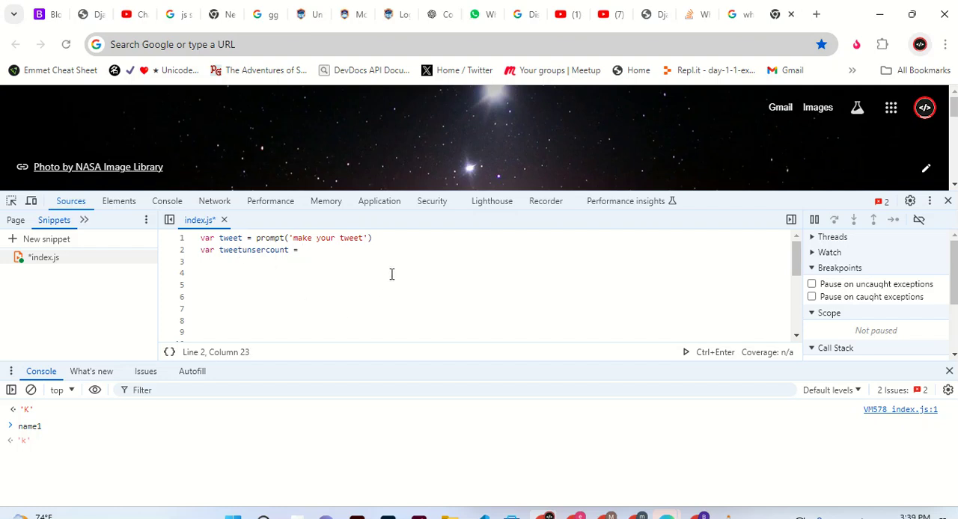
Step: Assign it tweet.slice(0,20) to capture the tweet's first 20 characters
text(twee)
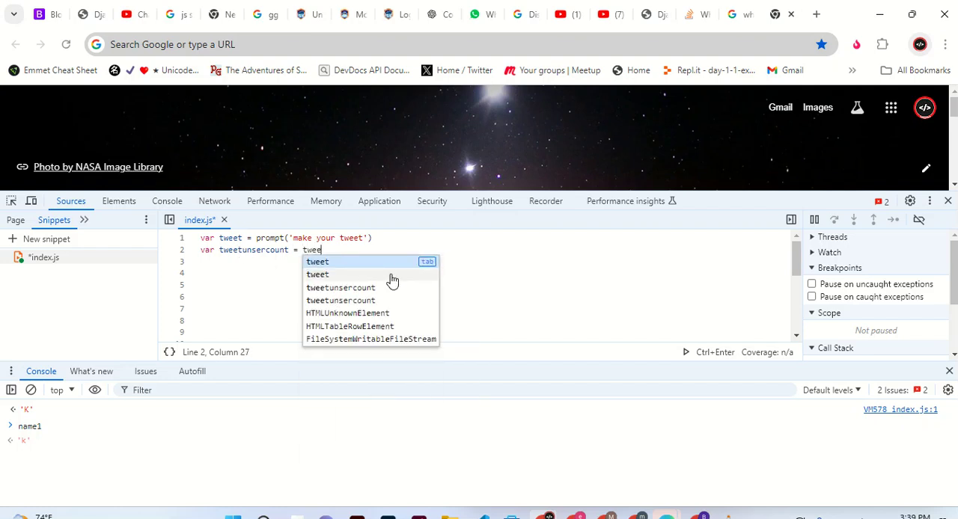
text(.)
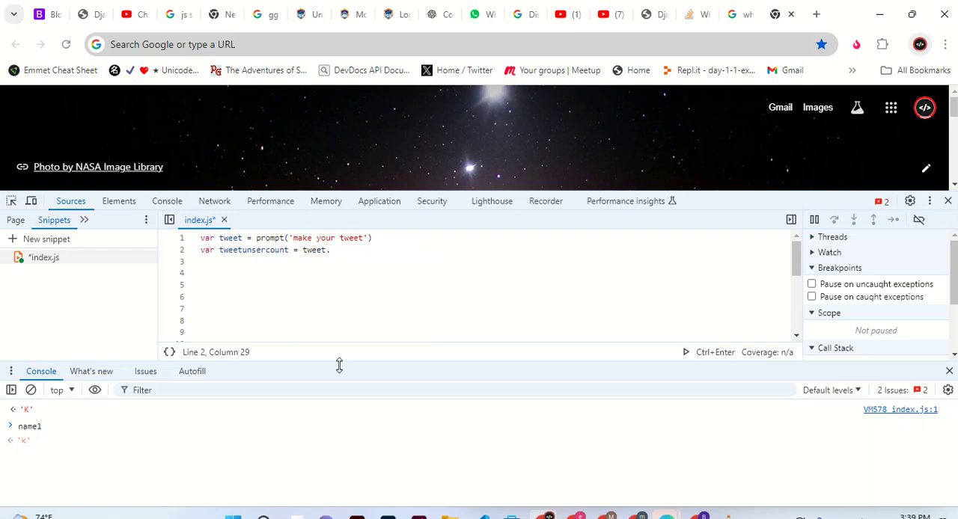
text(slice()
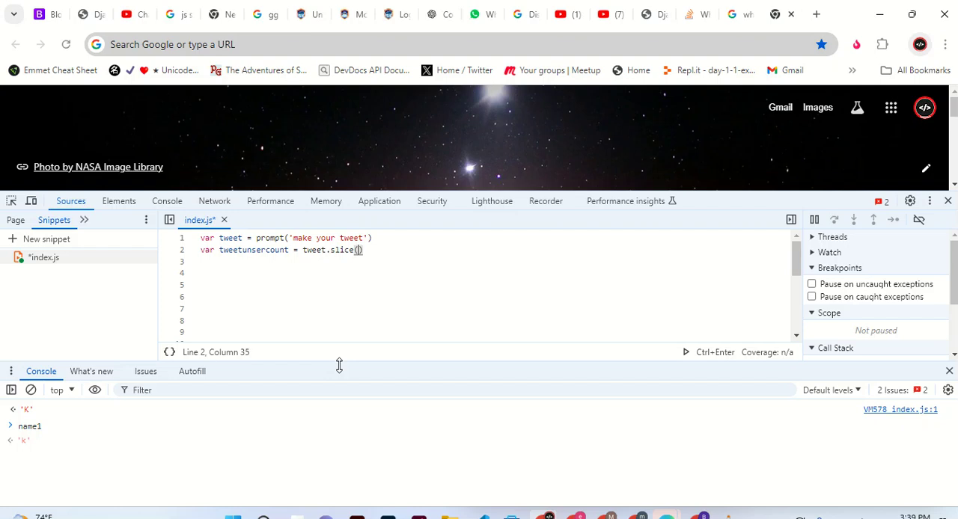
text(0)
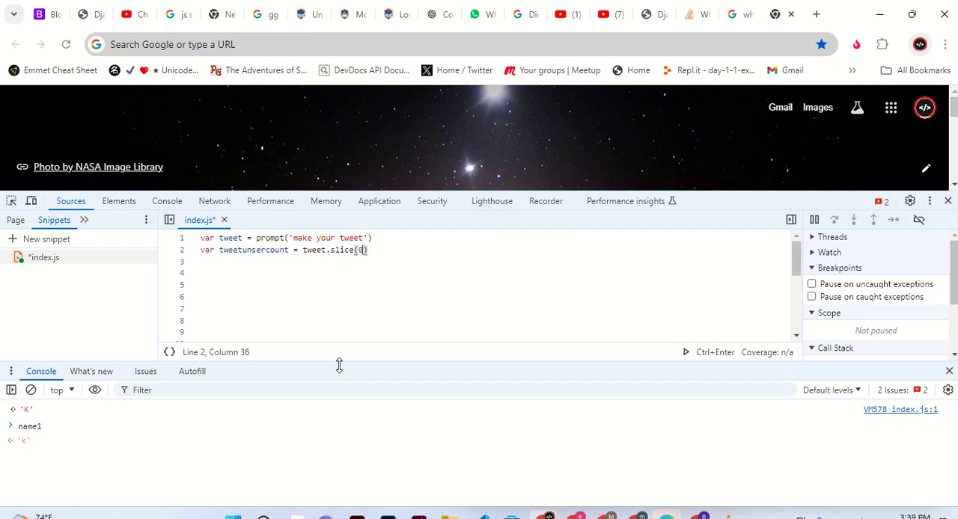
text(,)
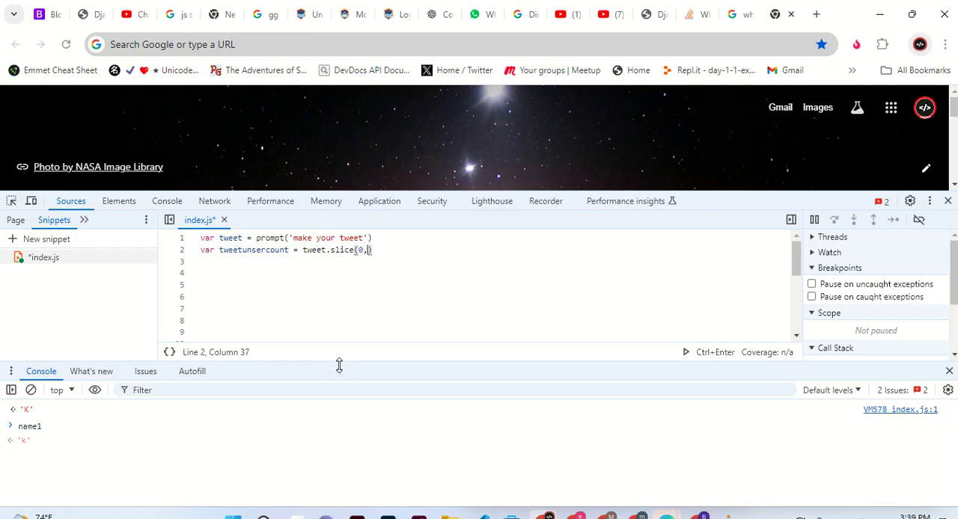
text(20)
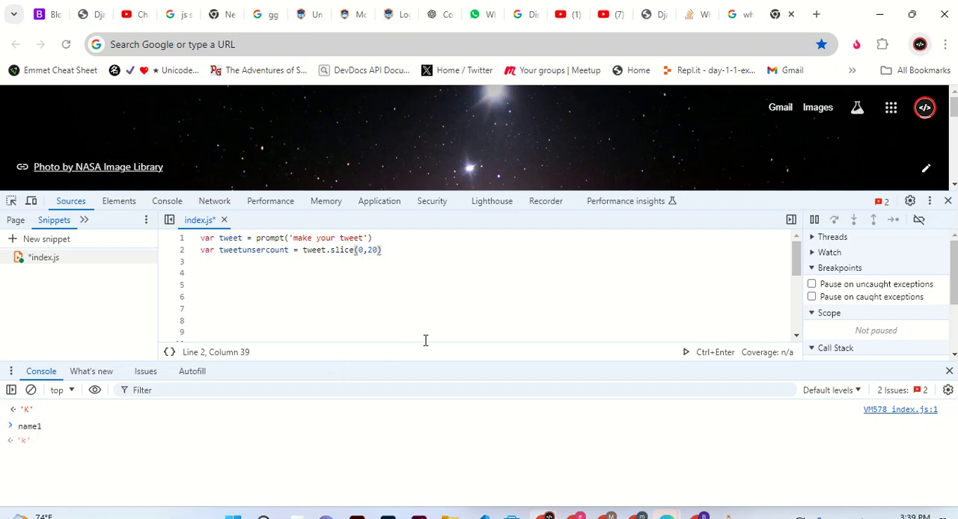